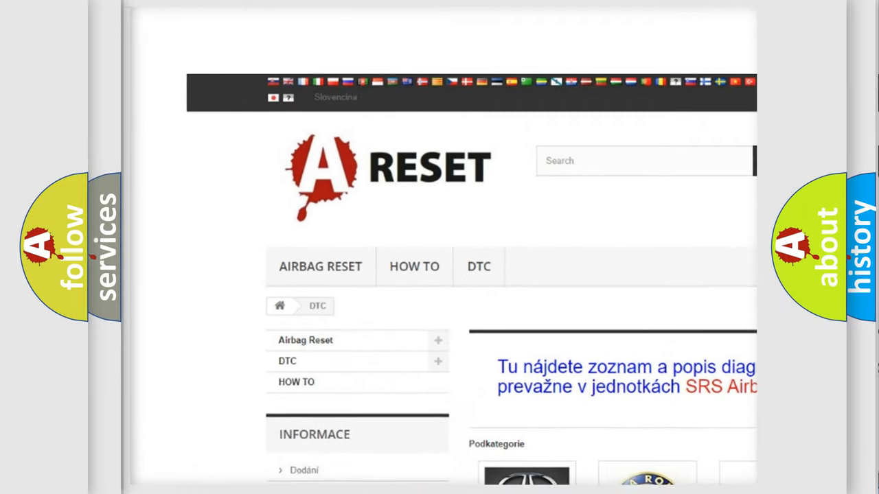
Open the Jeep DTC tile and scroll through its code subcategories, then back to the top.
scroll(down, 3)
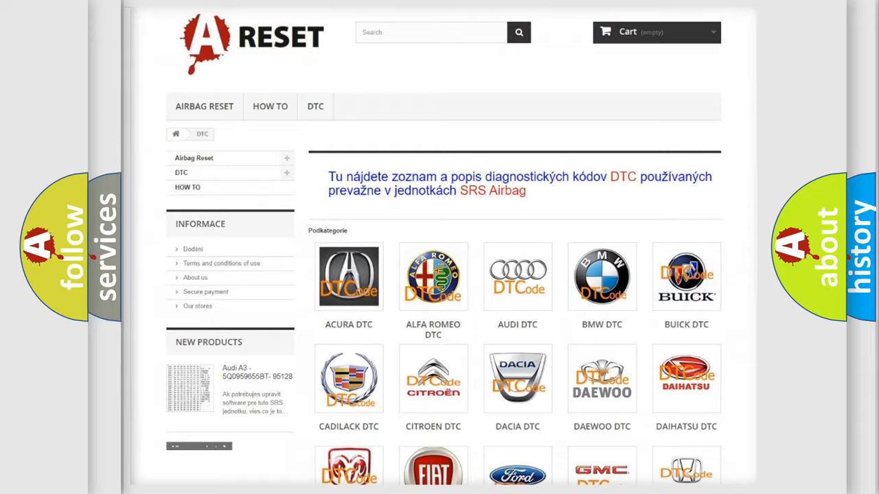
scroll(down, 3)
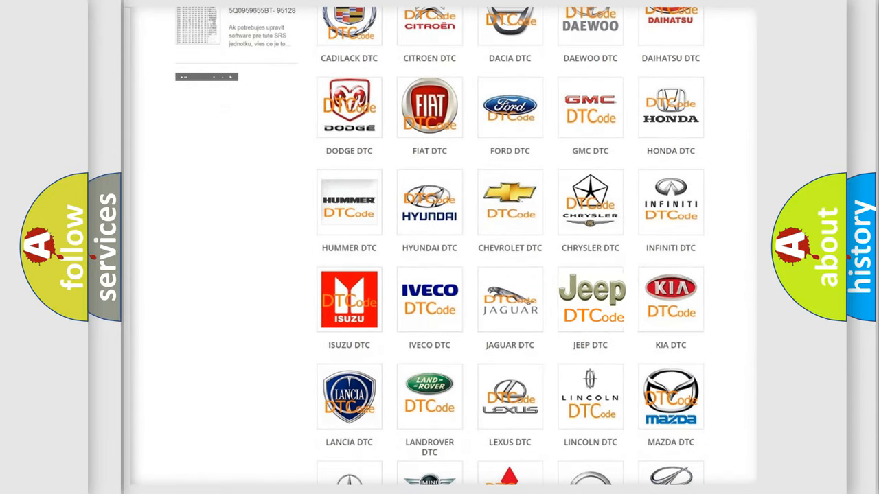
click(591, 298)
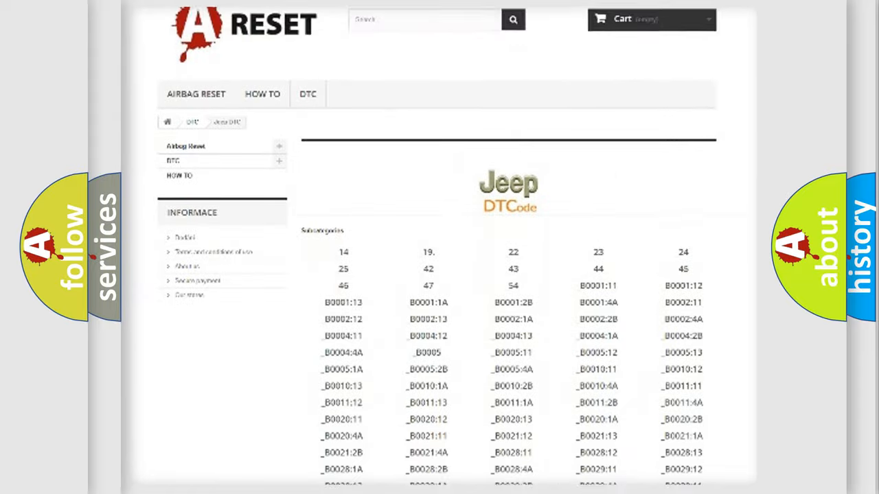
scroll(down, 3)
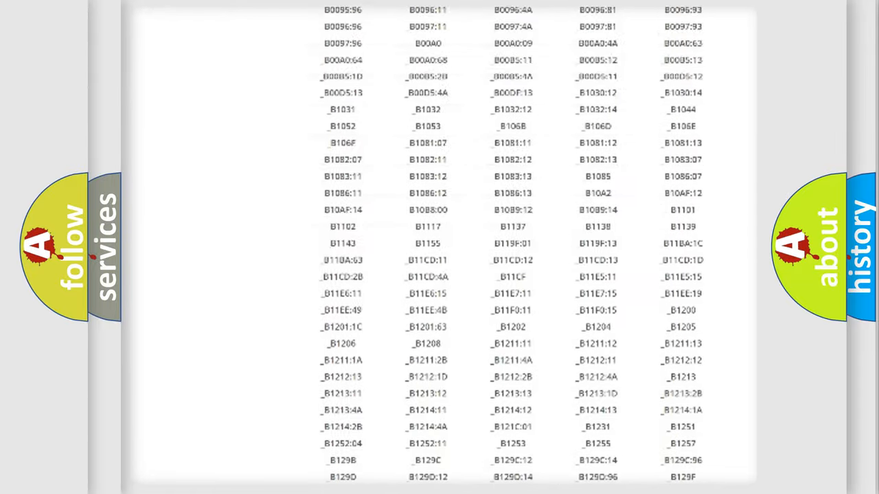
scroll(up, 3)
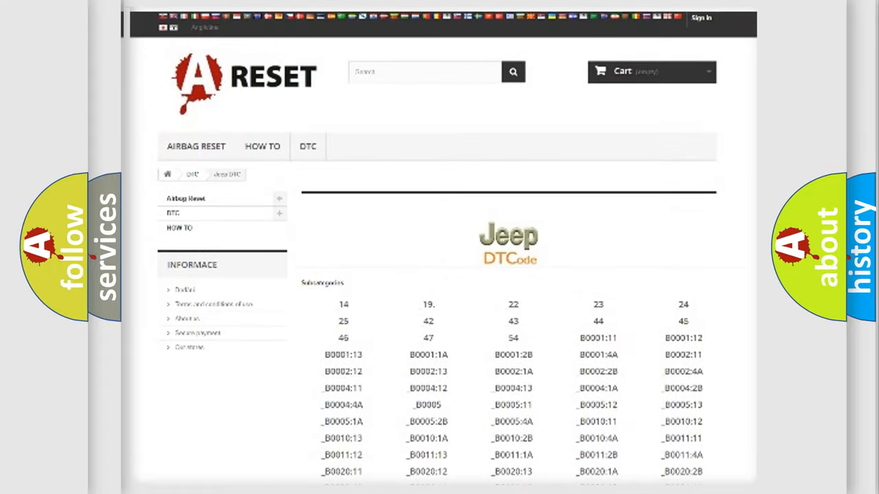